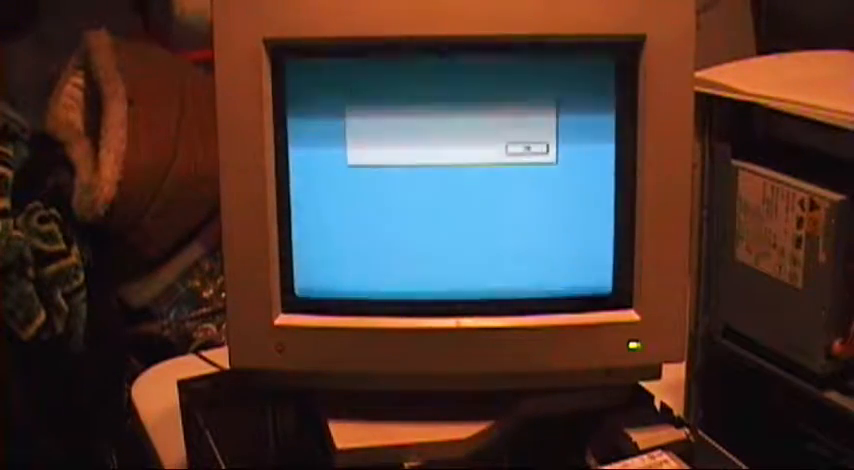
Dismiss the startup alert with OK so Mac OS X loads the desktop and menu bar.
left_click(527, 147)
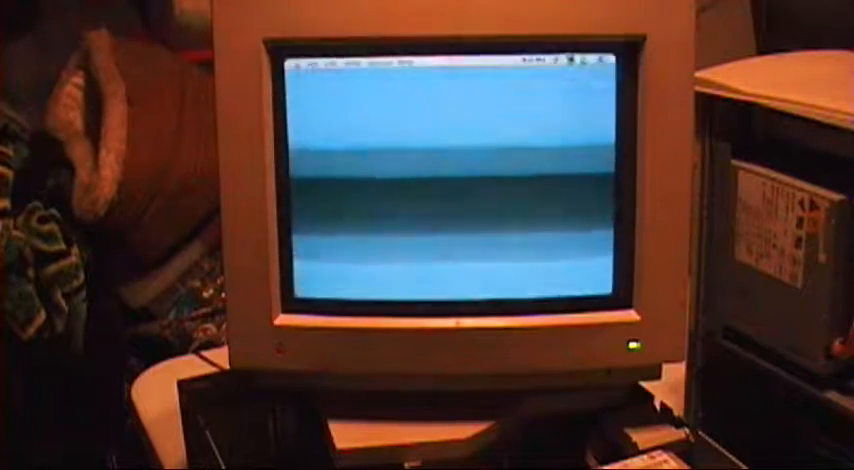